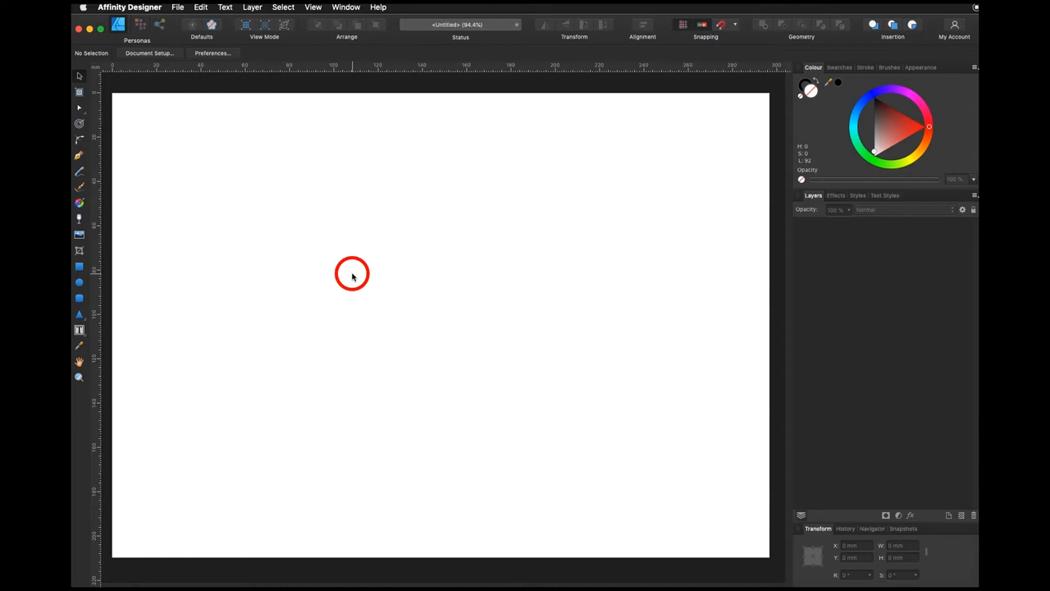
pyautogui.moveTo(80, 236)
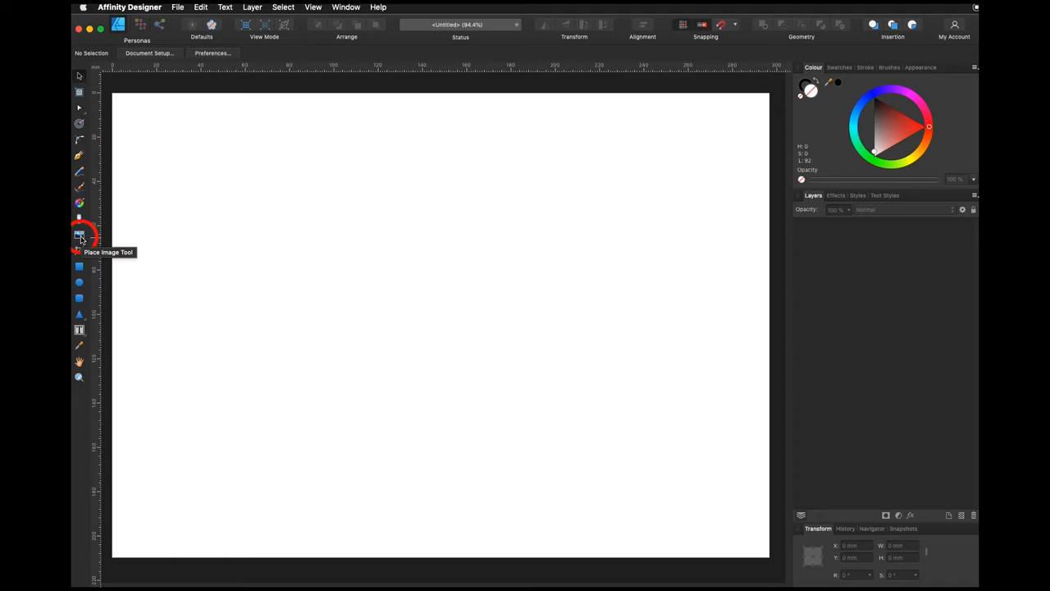
# Place REEDesign_Casino_Illustration.jpg onto the blank page via File > Place.
pyautogui.click(79, 236)
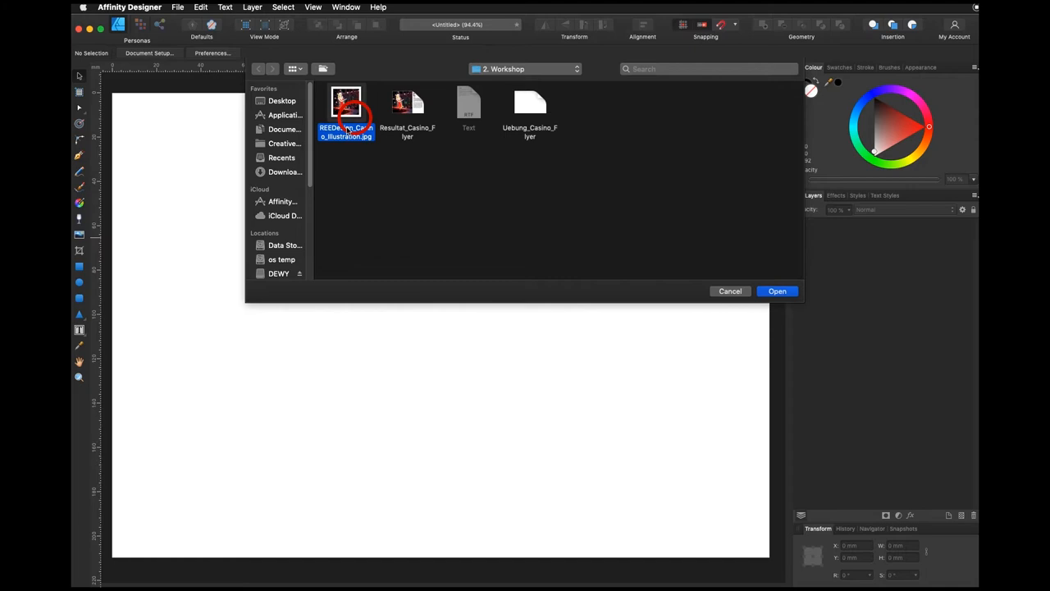
pyautogui.click(776, 290)
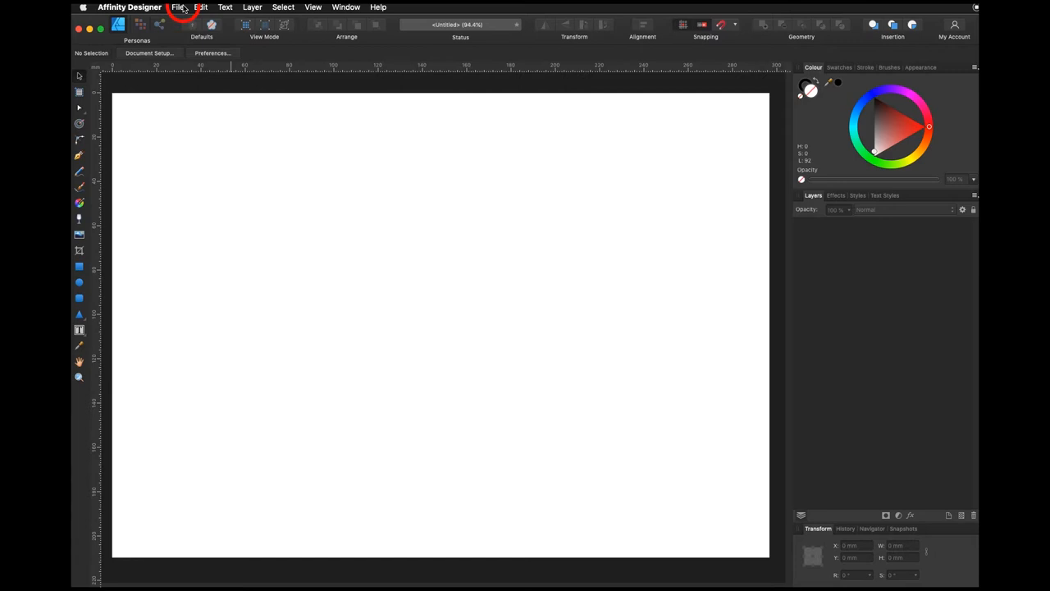
pyautogui.click(178, 7)
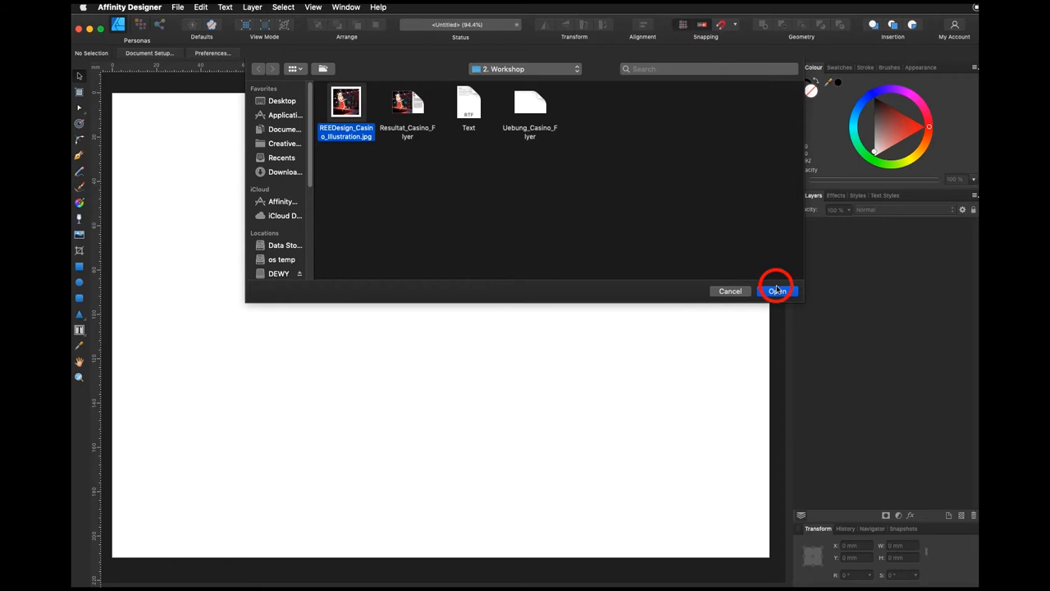
pyautogui.click(776, 291)
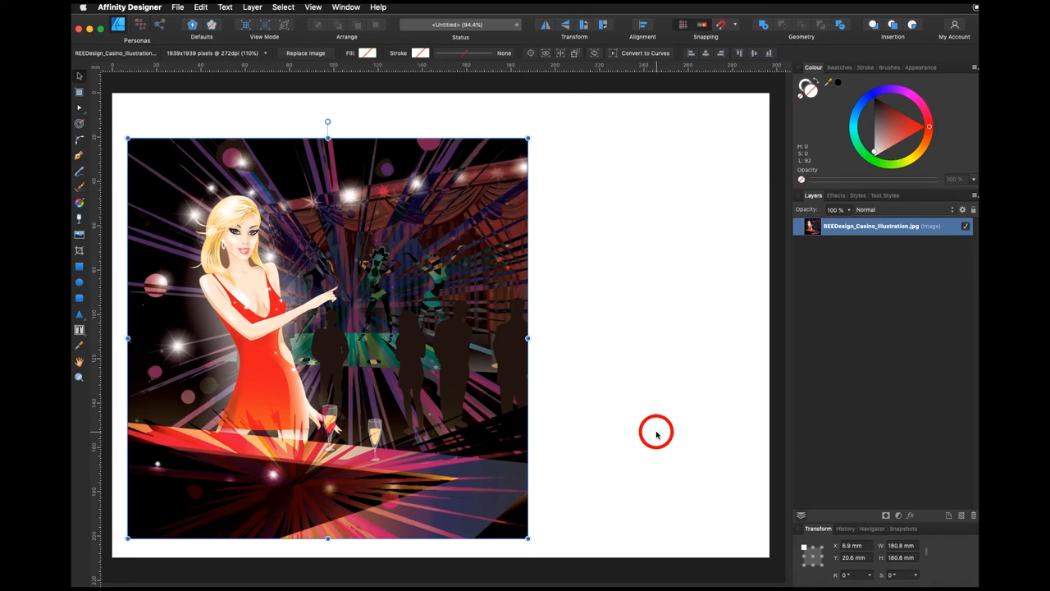
# Scale the casino illustration down to about 168 mm square near the page's top-left.
pyautogui.moveTo(528, 138); pyautogui.dragTo(480, 189)
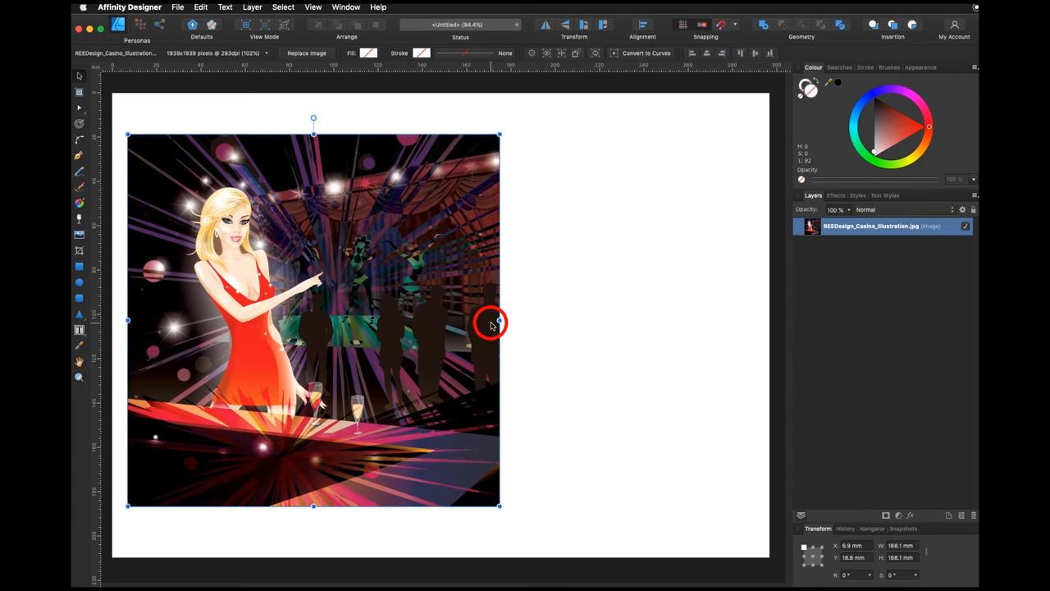
pyautogui.moveTo(499, 321); pyautogui.dragTo(728, 321)
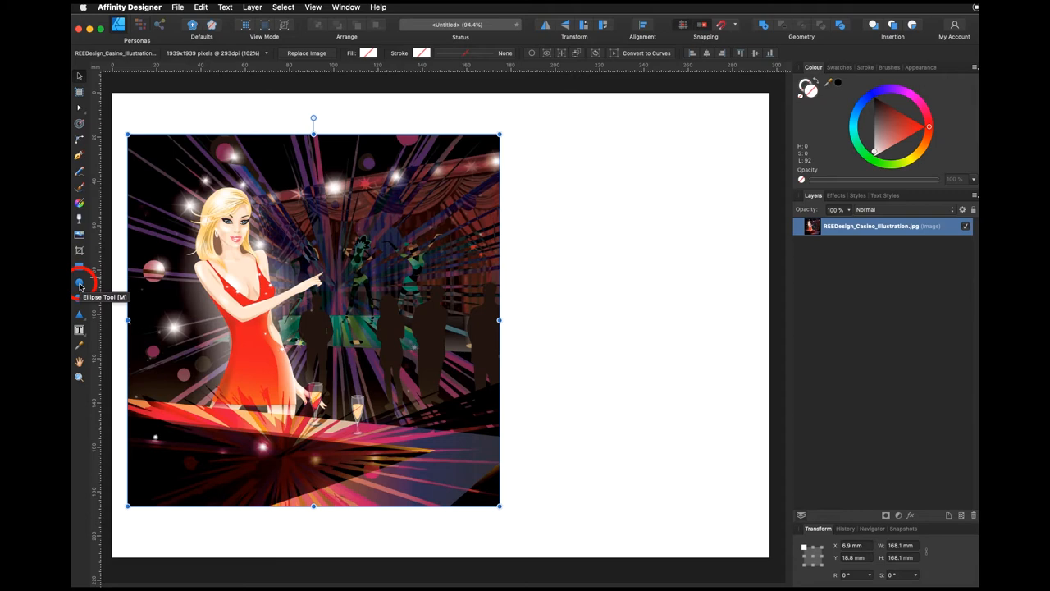
# Draw a rounded rectangle over the illustration and nest the image inside it as a clipping frame.
pyautogui.moveTo(165, 151); pyautogui.dragTo(254, 316)
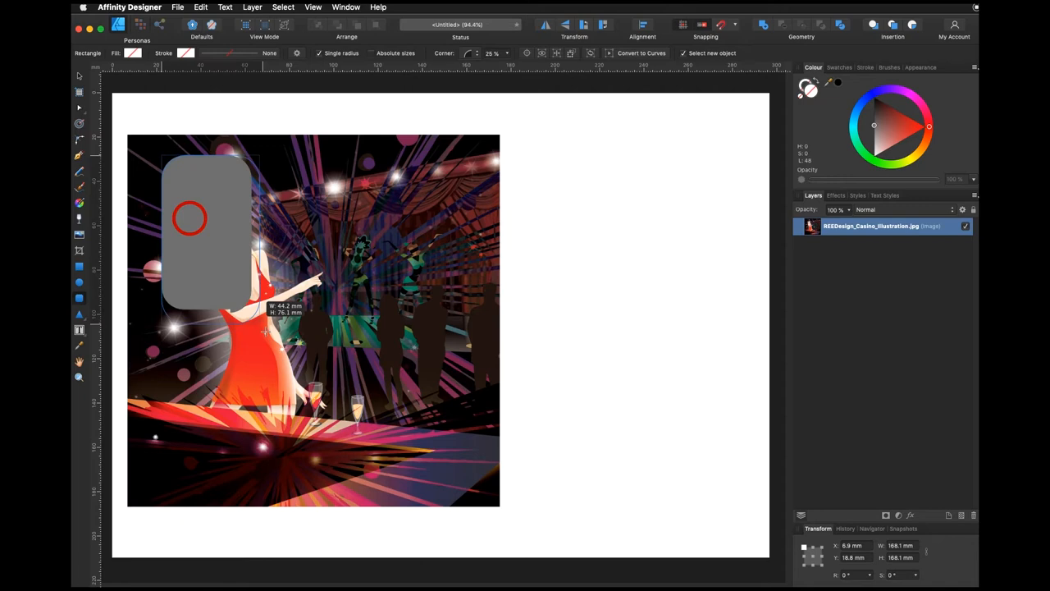
pyautogui.click(132, 52)
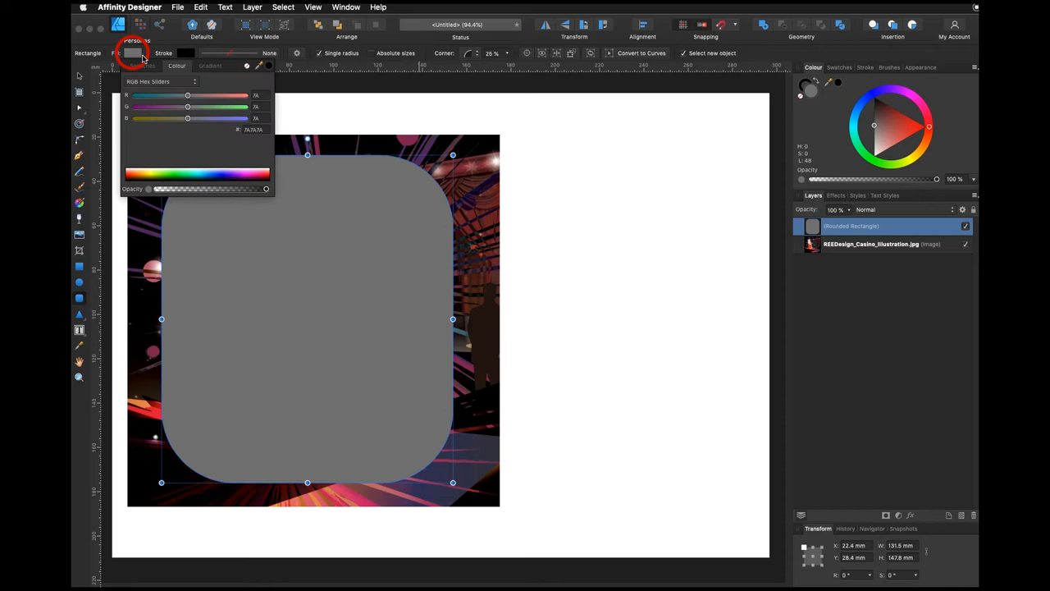
pyautogui.click(802, 90)
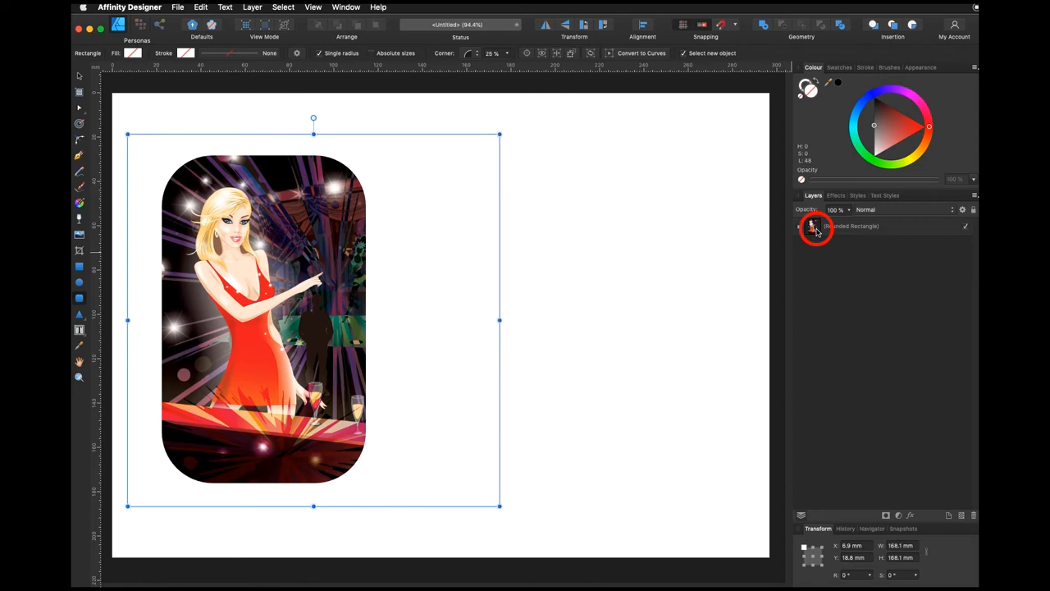
# Expand the Rounded Rectangle layer to reveal the nested illustration before moving and enlarging the frame.
pyautogui.click(799, 226)
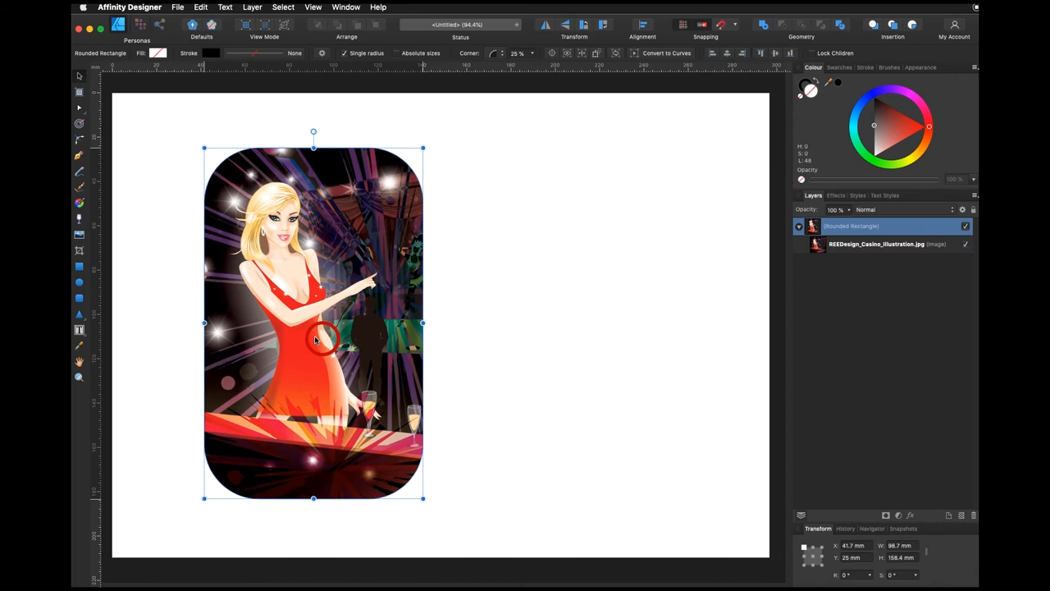
pyautogui.moveTo(392, 328)
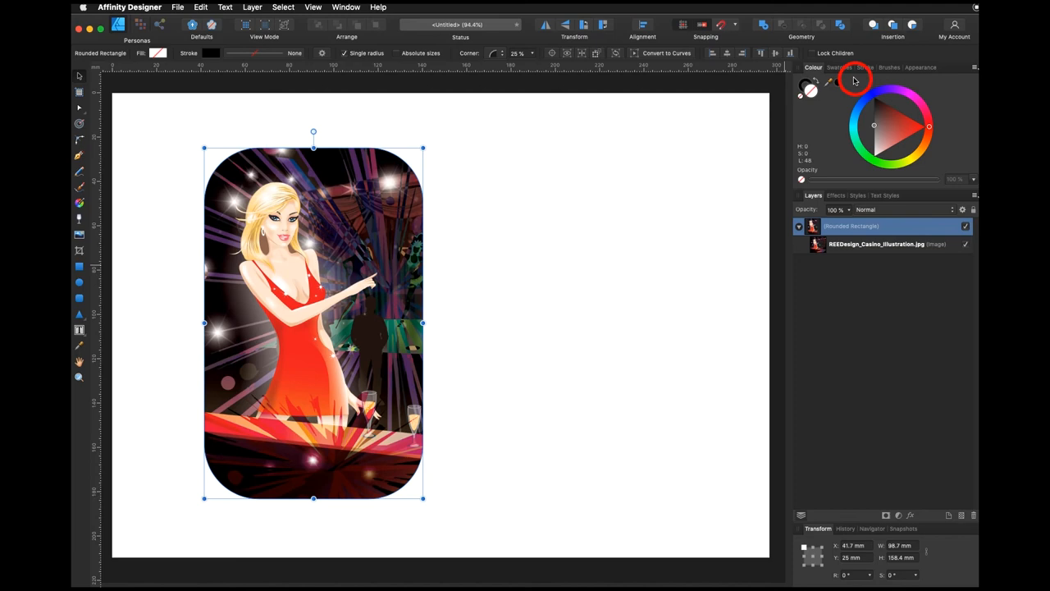
pyautogui.moveTo(846, 57)
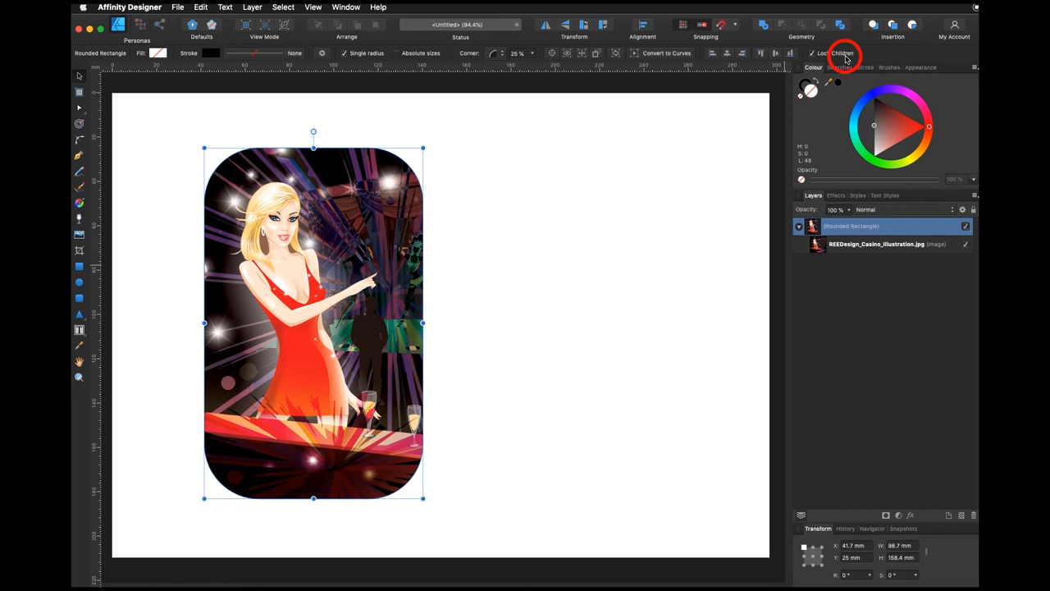
# Widen the rounded frame to about 122 × 149 mm with Lock Children keeping the illustration unscaled.
pyautogui.moveTo(422, 321); pyautogui.dragTo(477, 322)
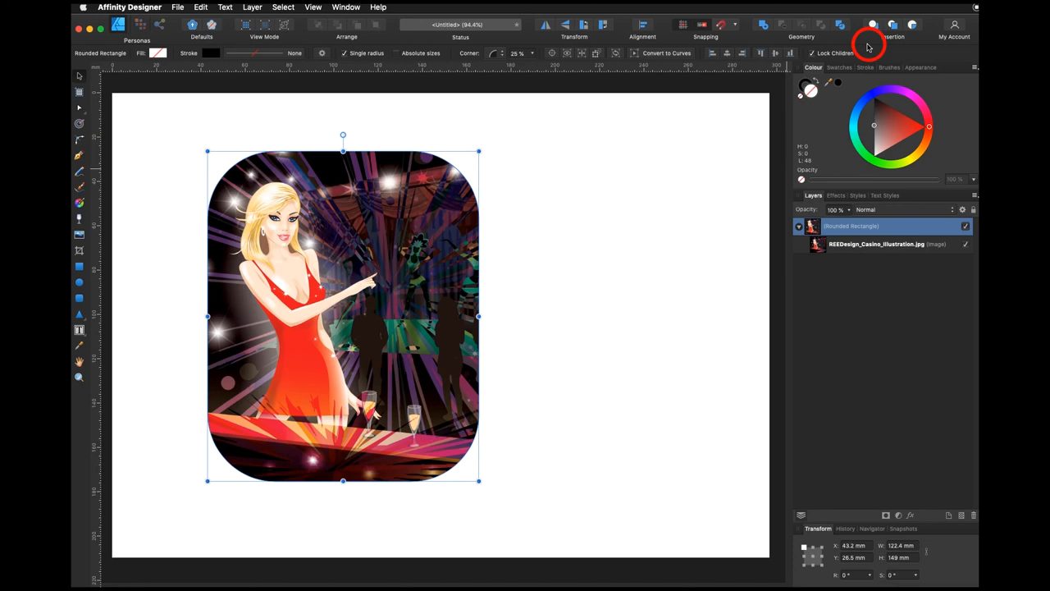
# Drag the framed illustration toward the page centre, then settle it near the page's left side.
pyautogui.moveTo(343, 316); pyautogui.dragTo(453, 303)
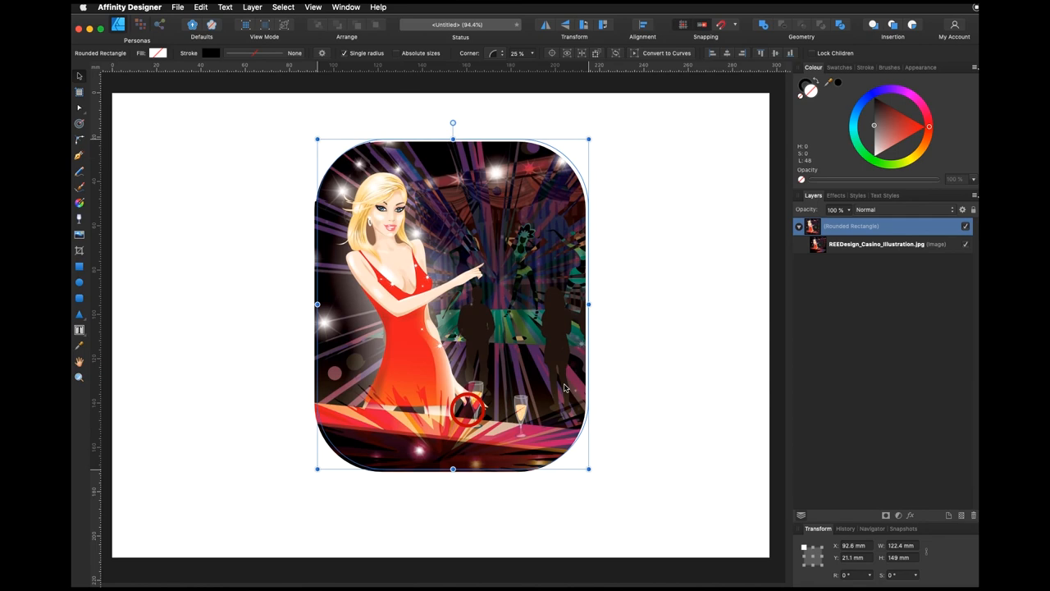
pyautogui.moveTo(453, 305); pyautogui.dragTo(312, 324)
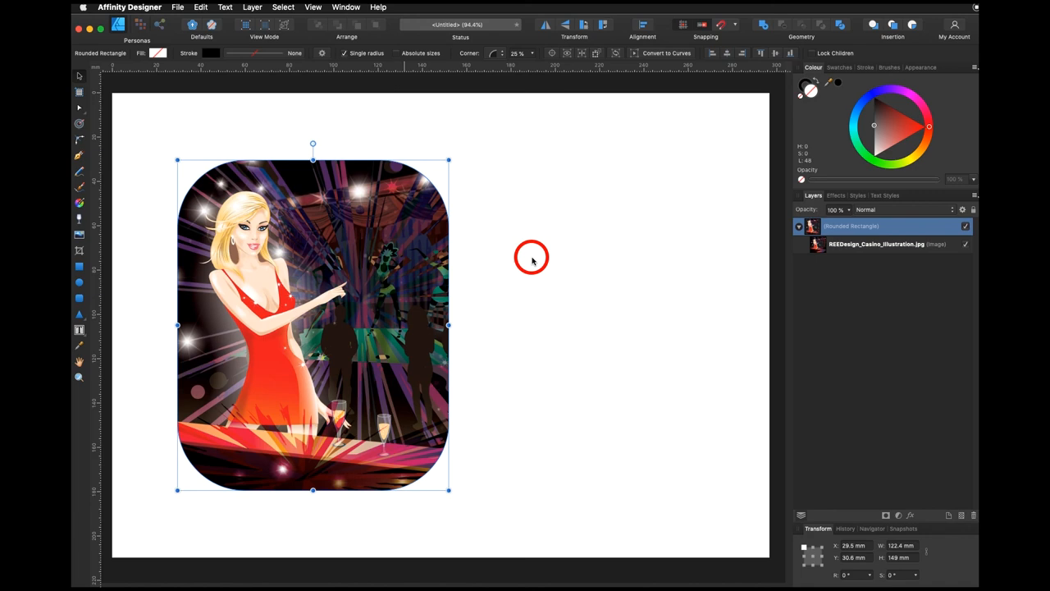
pyautogui.moveTo(519, 250)
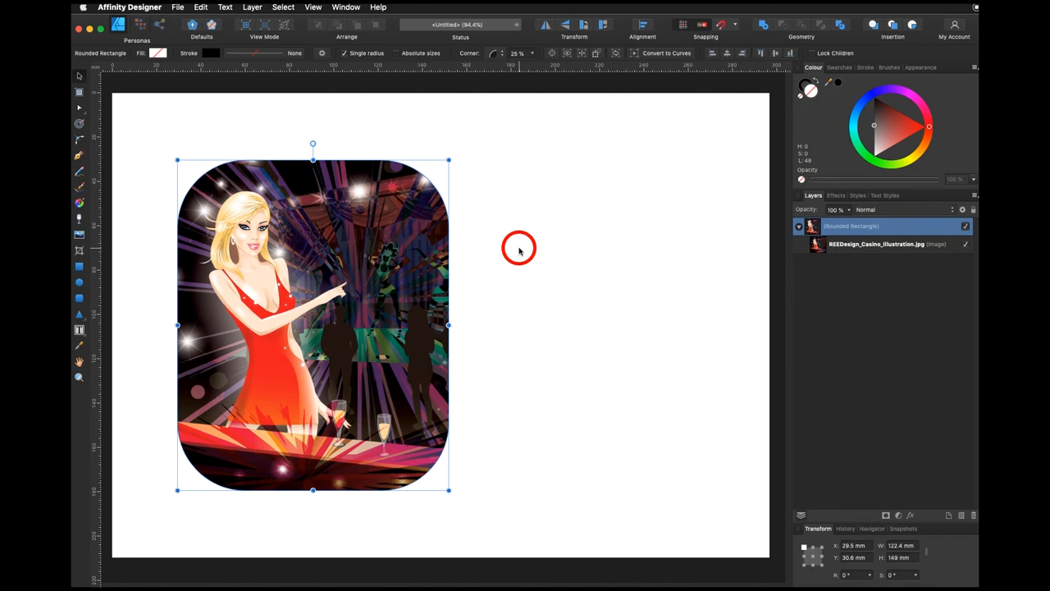